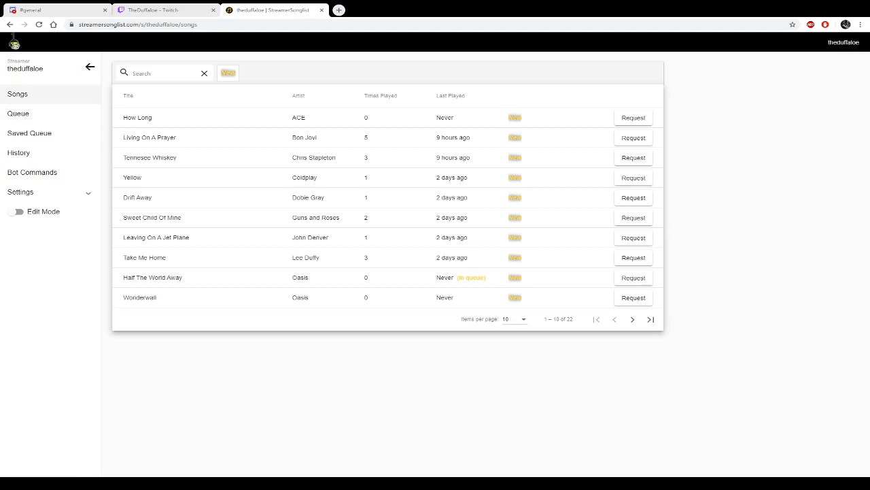
# Open the Song Attributes page under Settings, which lists no attributes yet.
pyautogui.click(18, 113)
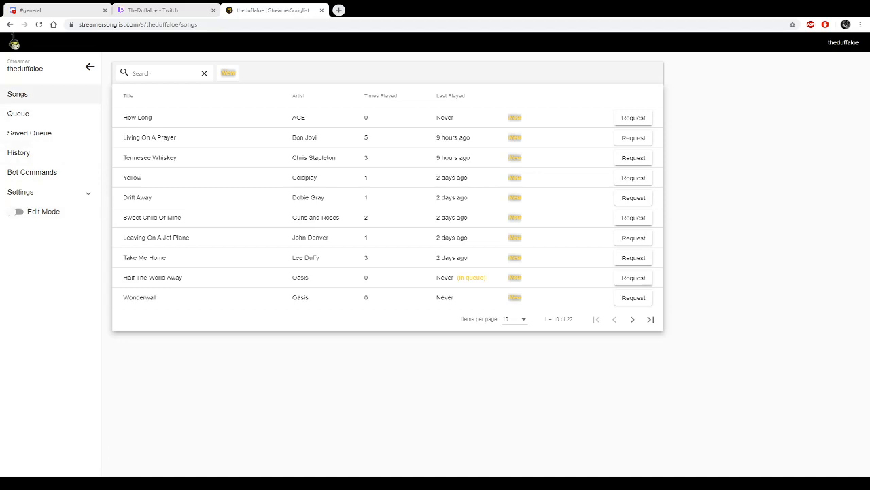
pyautogui.click(229, 73)
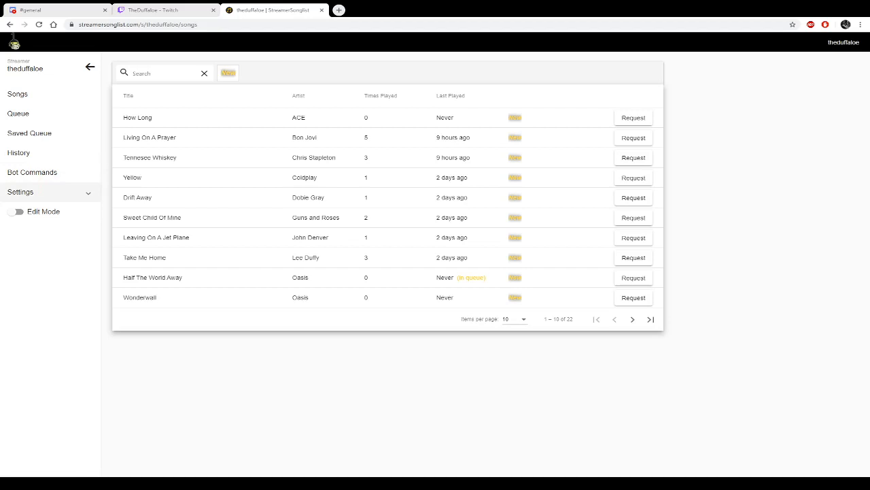
pyautogui.click(21, 192)
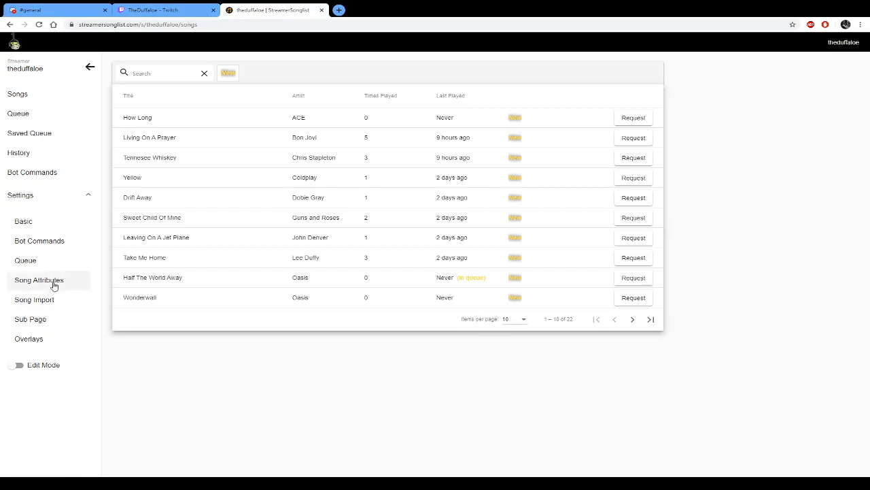
pyautogui.click(39, 280)
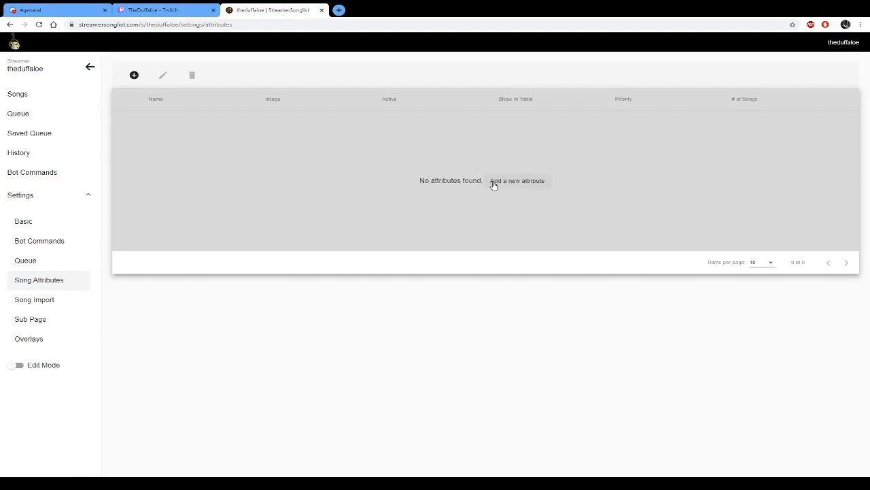
pyautogui.moveTo(518, 185)
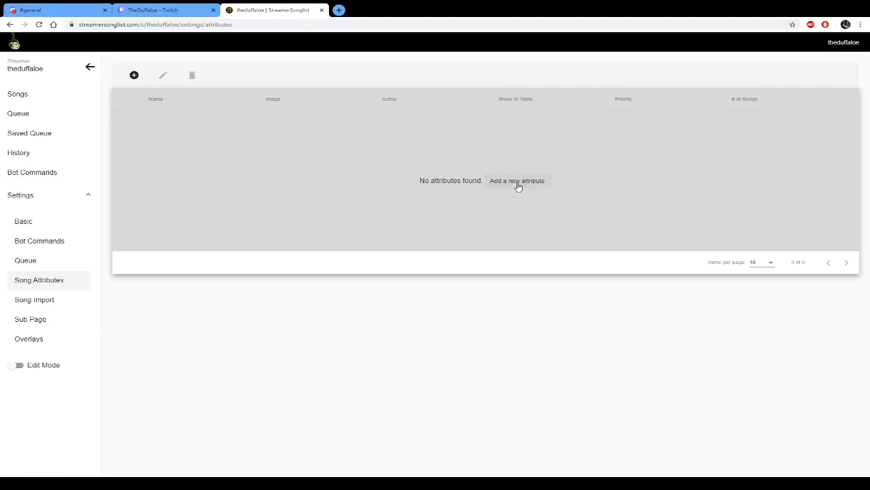
# Create attribute 'Rock' with priority 1, shown in songlist rows, and save it.
pyautogui.click(517, 180)
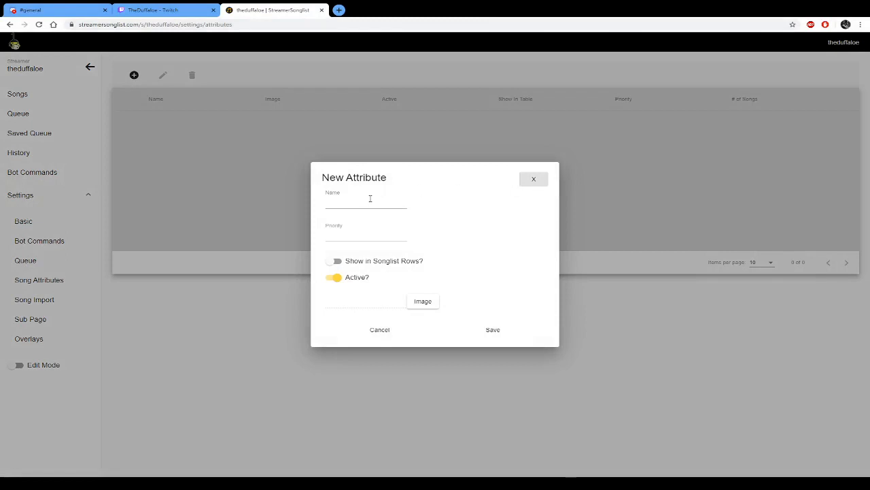
pyautogui.click(366, 201)
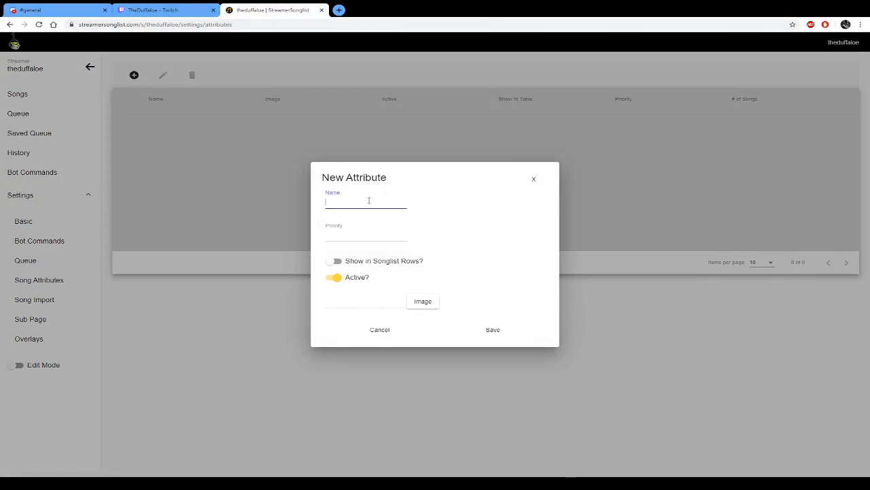
pyautogui.write('Rock')
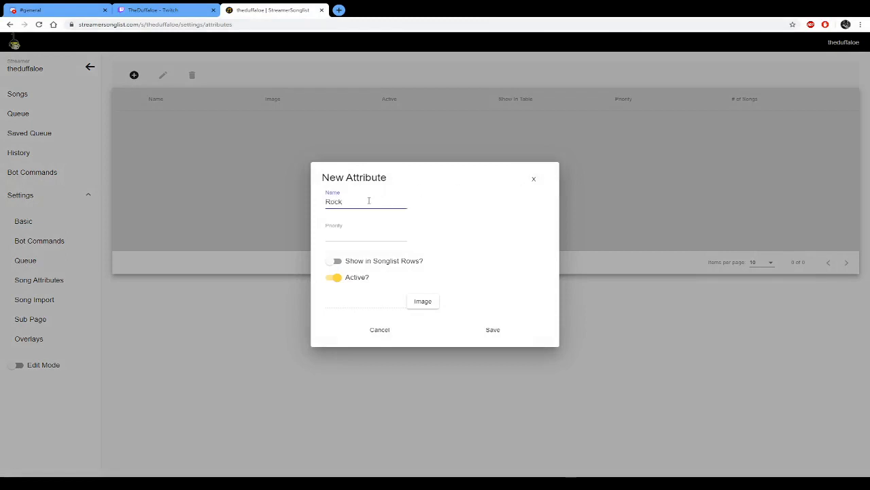
pyautogui.click(366, 233)
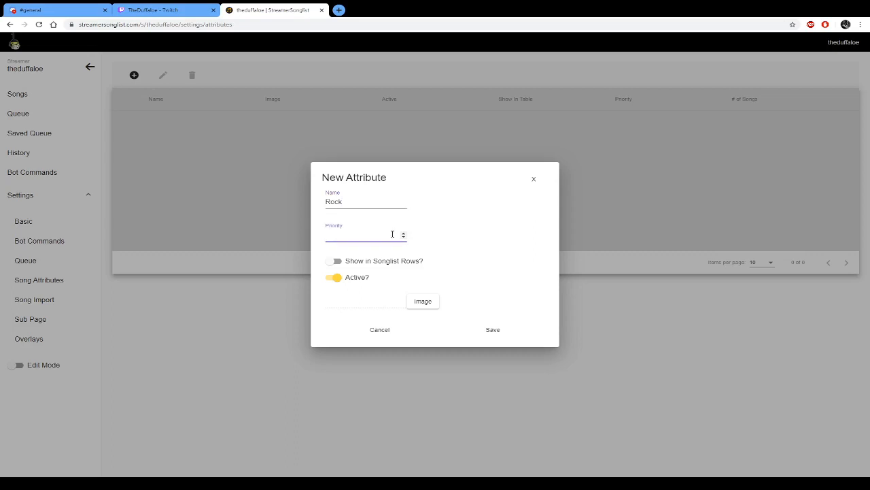
pyautogui.write('1')
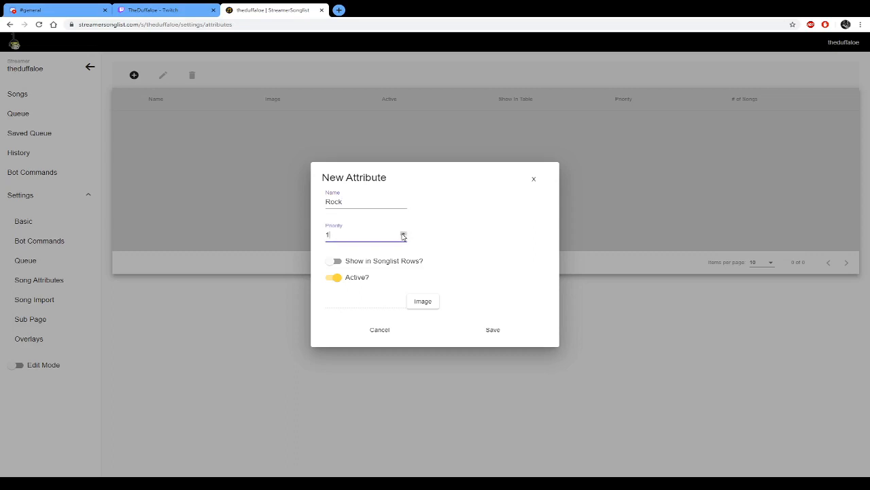
pyautogui.click(334, 261)
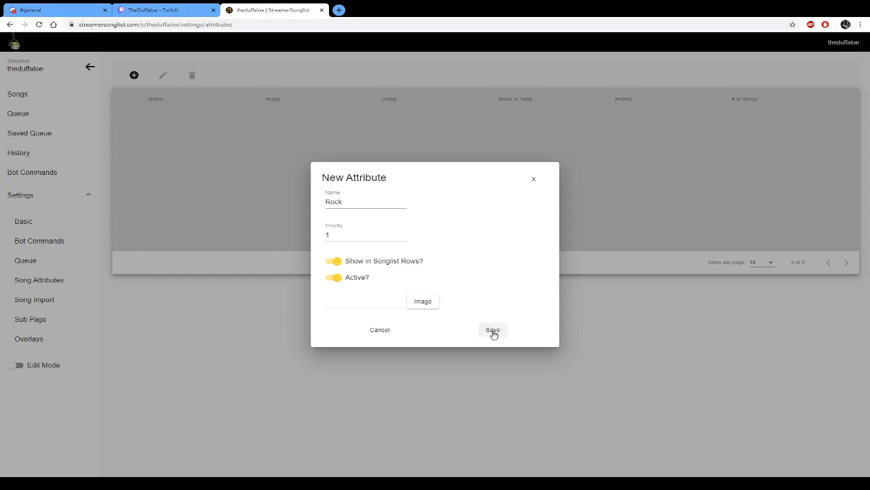
pyautogui.click(493, 330)
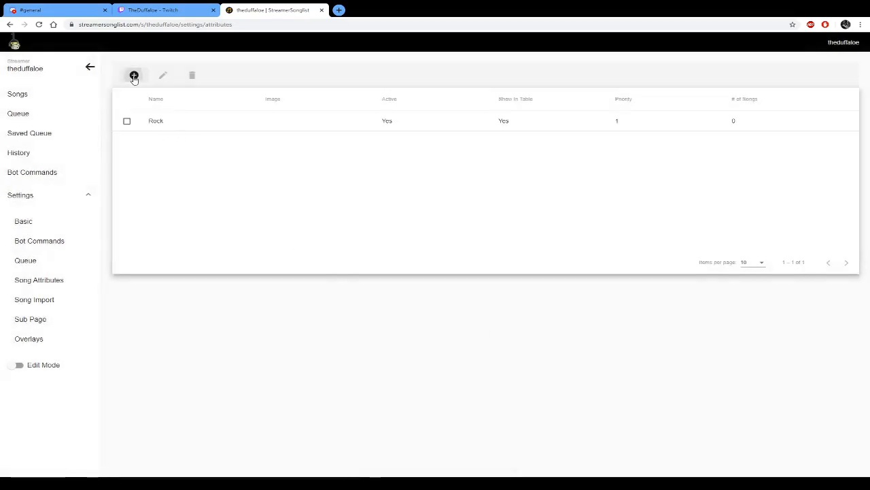
# Create attribute 'Pop' with priority 2, shown in songlist rows, and save it.
pyautogui.click(134, 75)
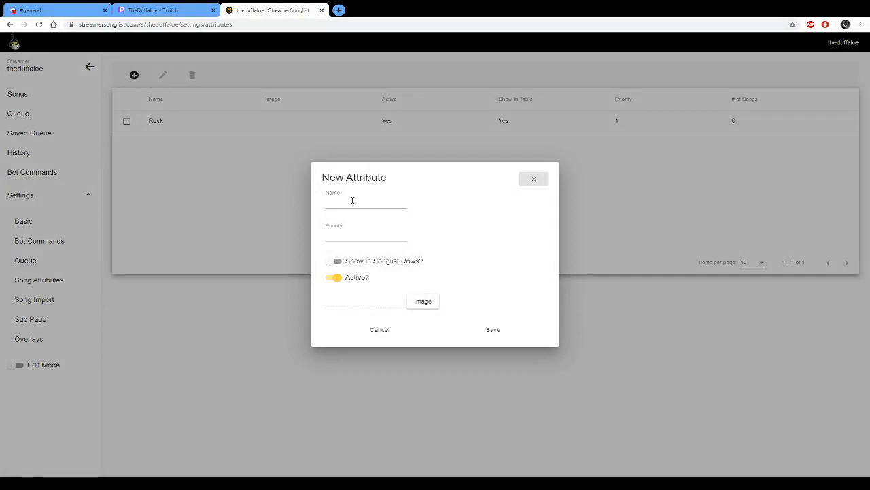
pyautogui.click(366, 201)
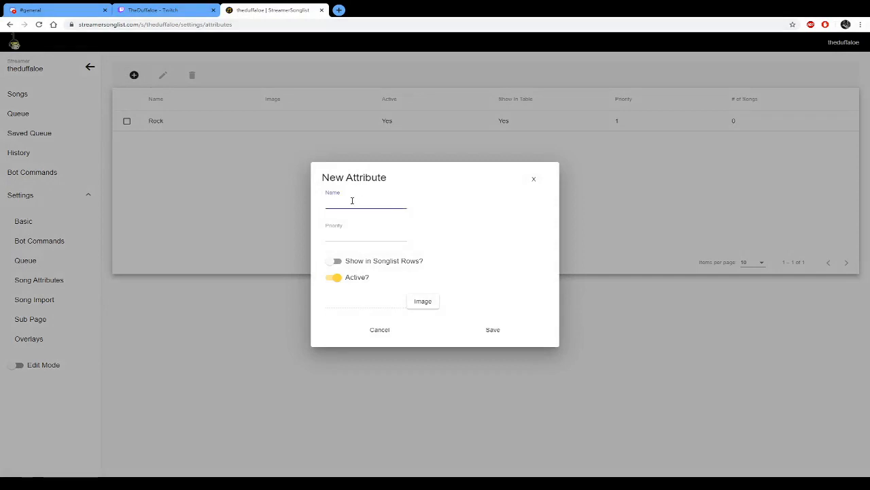
pyautogui.write('Pop')
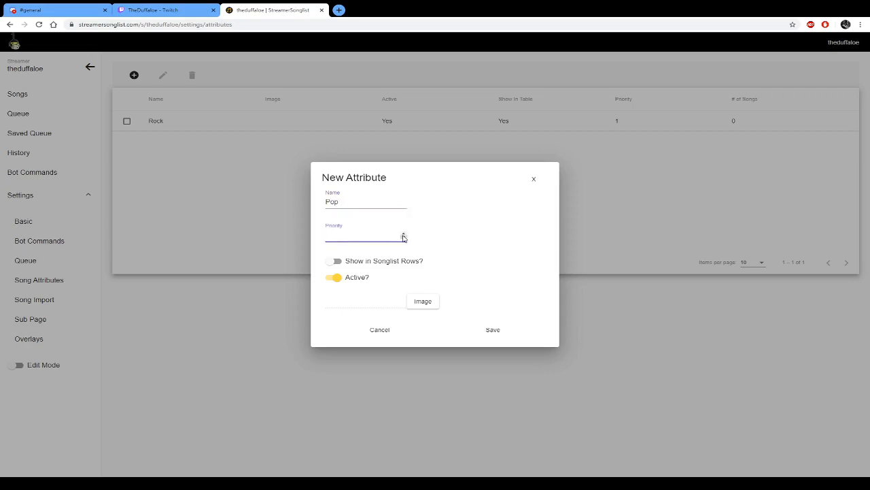
pyautogui.write('1')
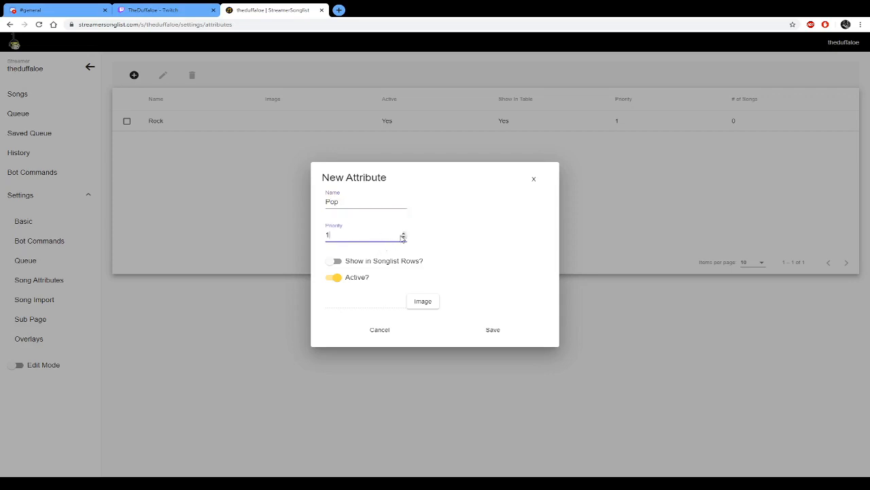
pyautogui.click(404, 233)
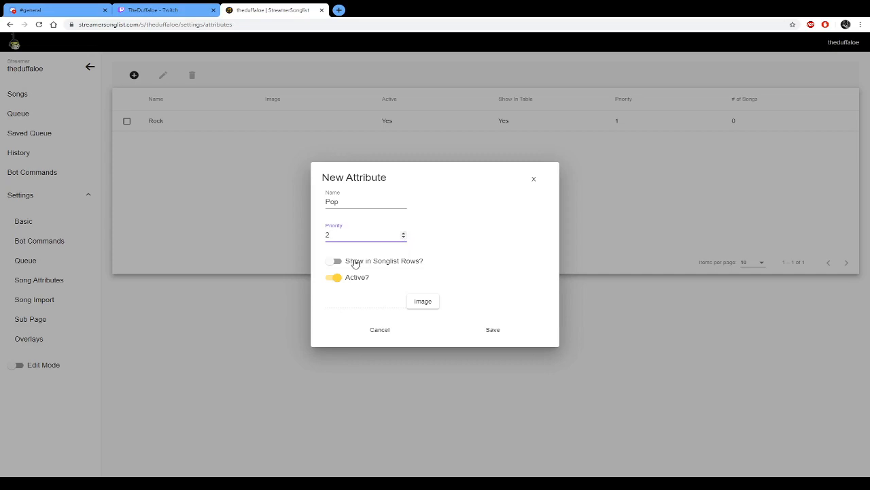
pyautogui.click(334, 261)
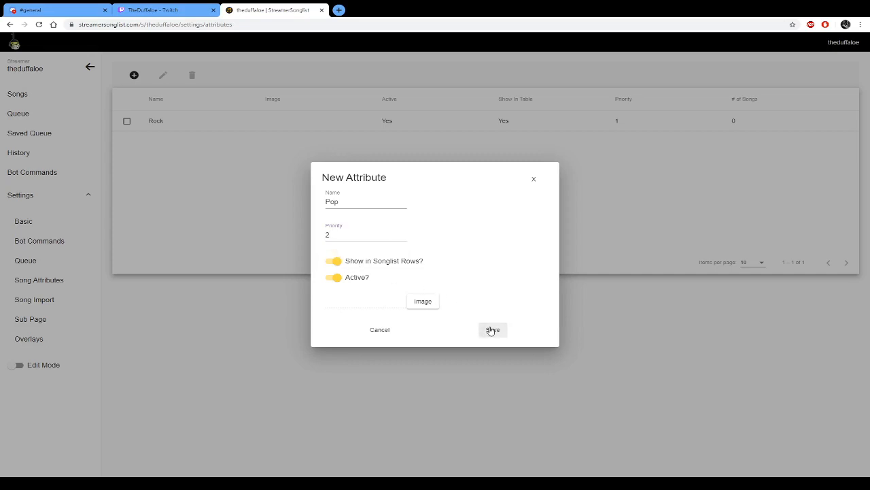
pyautogui.click(492, 330)
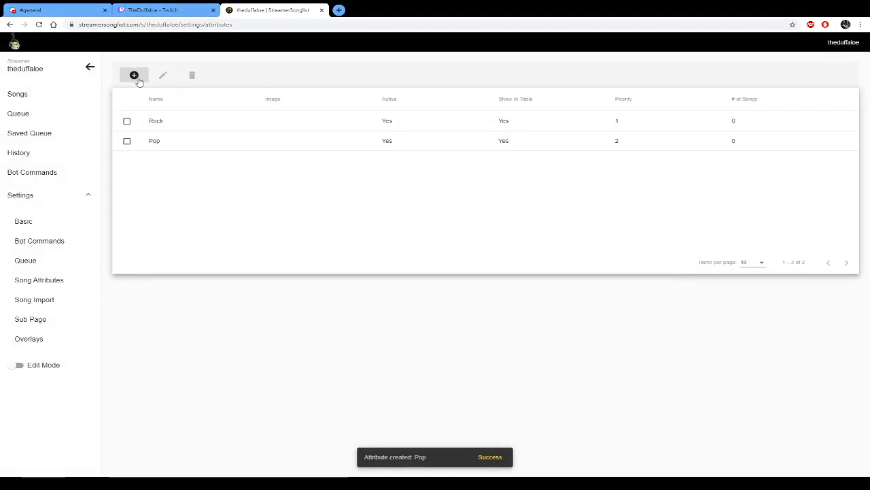
# Create attribute 'Folk' with priority 3, shown in songlist rows, and save it.
pyautogui.click(134, 75)
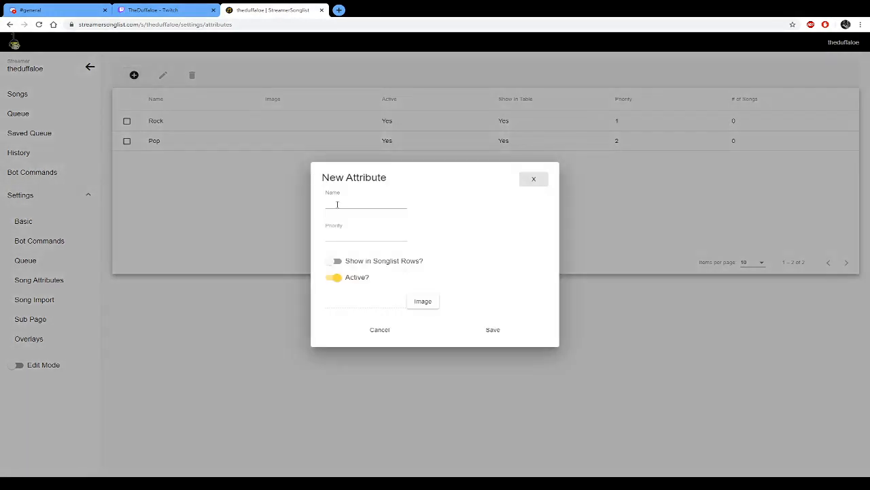
pyautogui.click(366, 204)
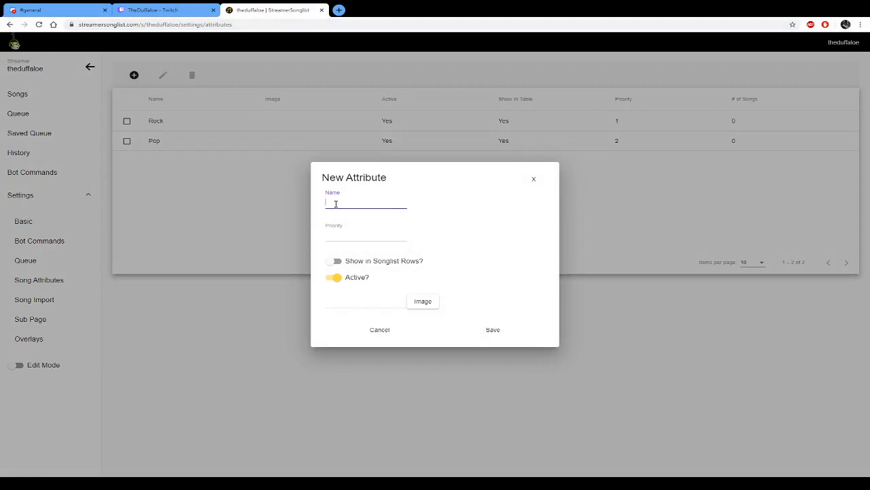
pyautogui.write('Folk')
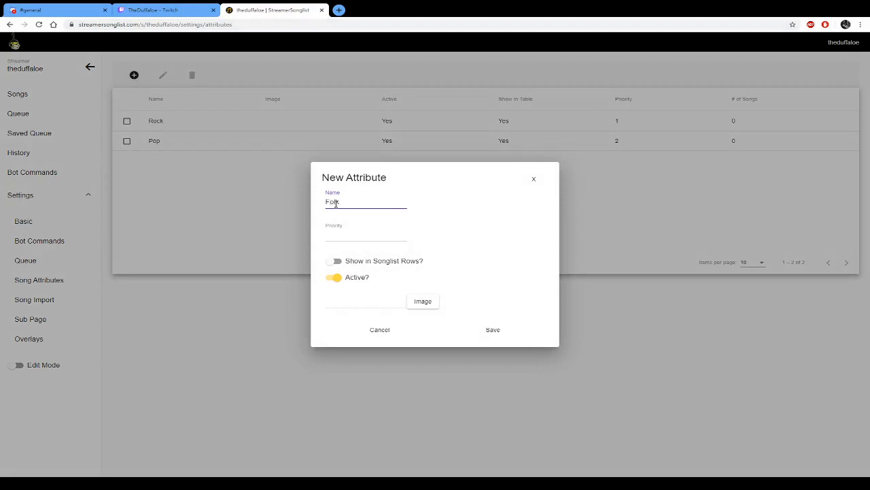
pyautogui.click(366, 237)
pyautogui.write('3')
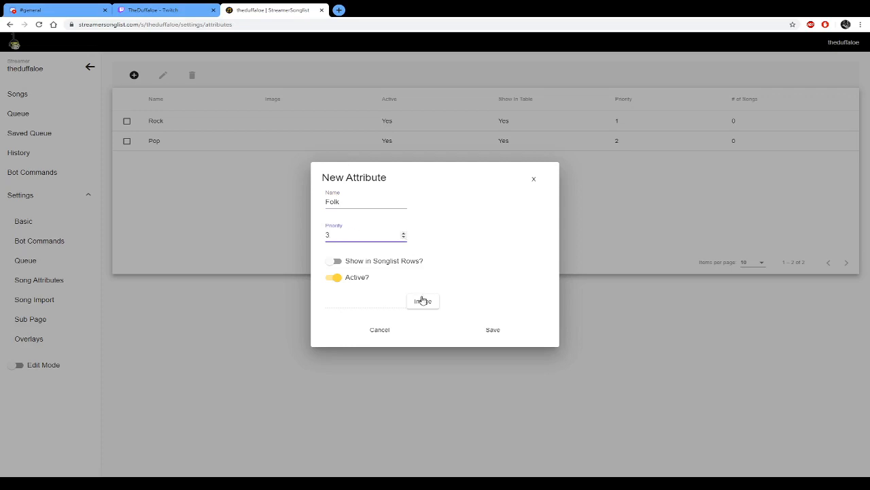
pyautogui.click(334, 261)
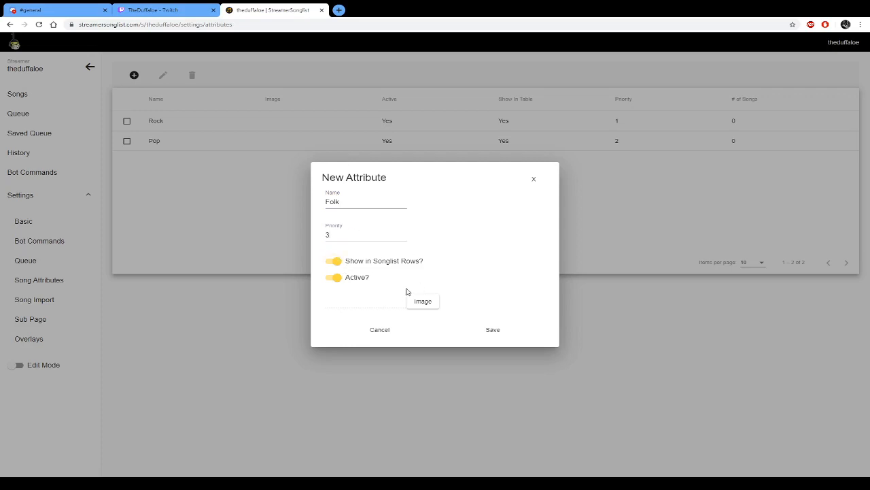
pyautogui.click(493, 330)
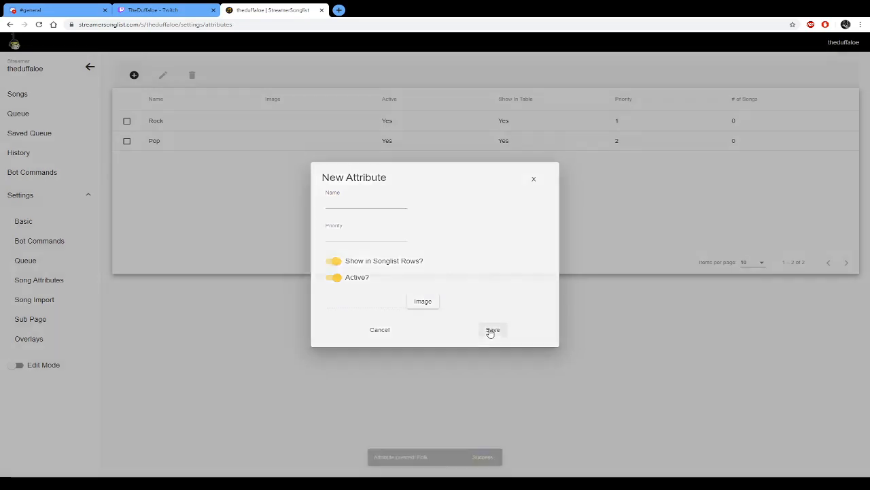
pyautogui.click(493, 329)
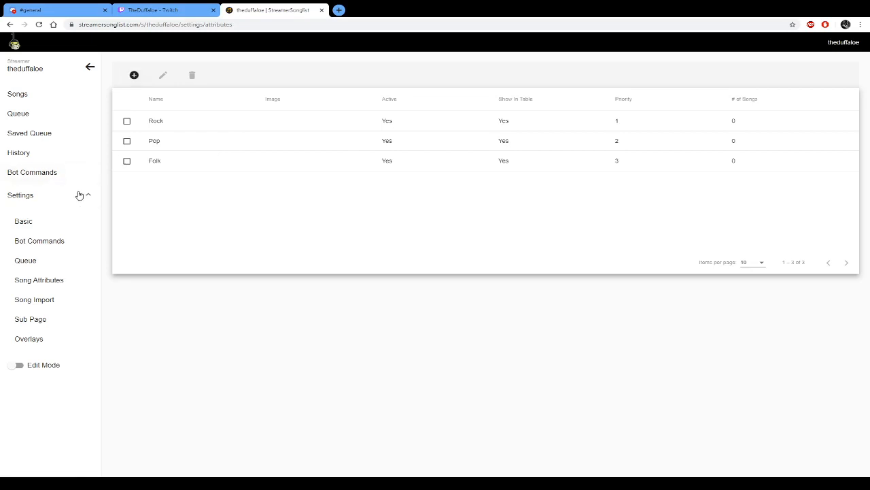
# Collapse Settings and go back to the Songs page.
pyautogui.click(20, 195)
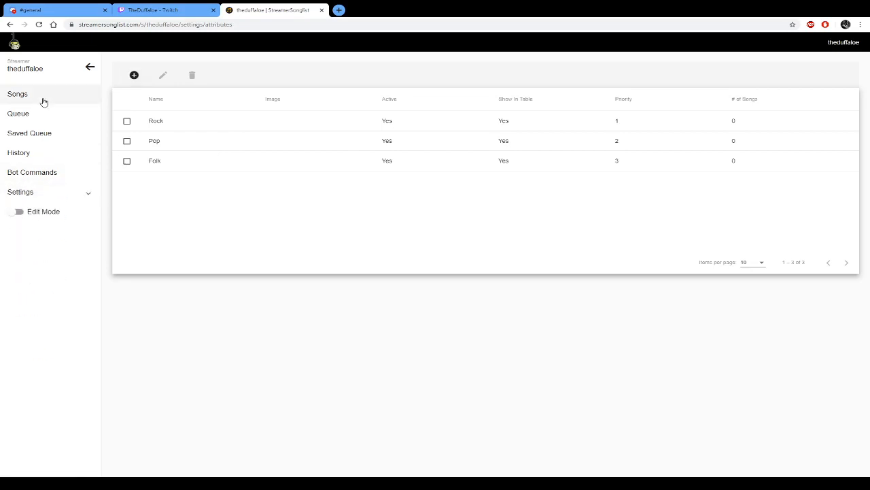
pyautogui.click(17, 94)
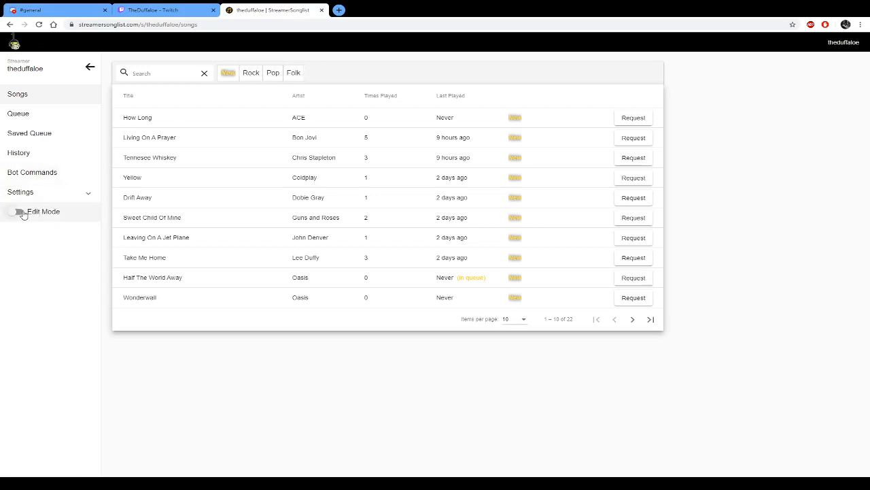
# Turn on edit mode and give 'How Long' by ACE the Rock attribute.
pyautogui.click(16, 212)
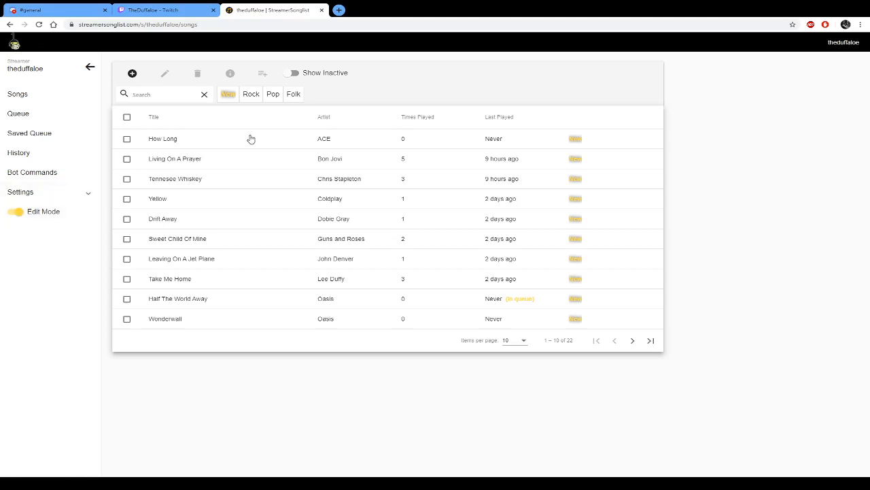
pyautogui.moveTo(169, 155)
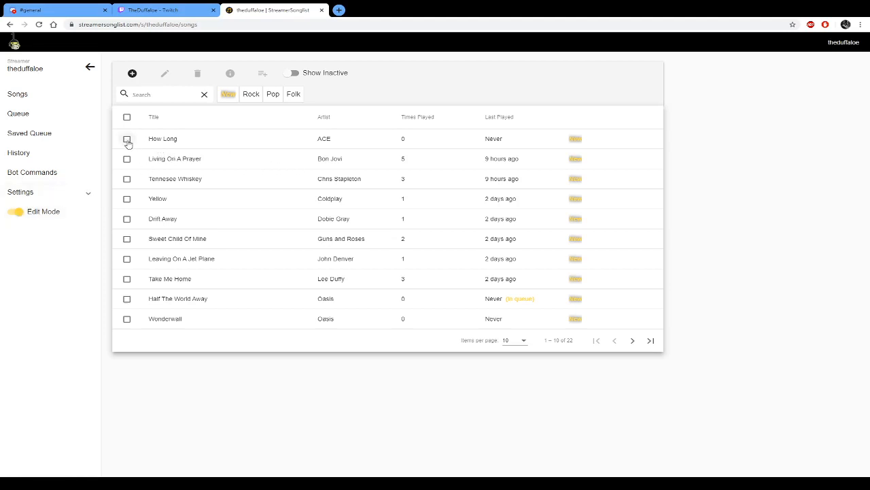
pyautogui.moveTo(129, 143)
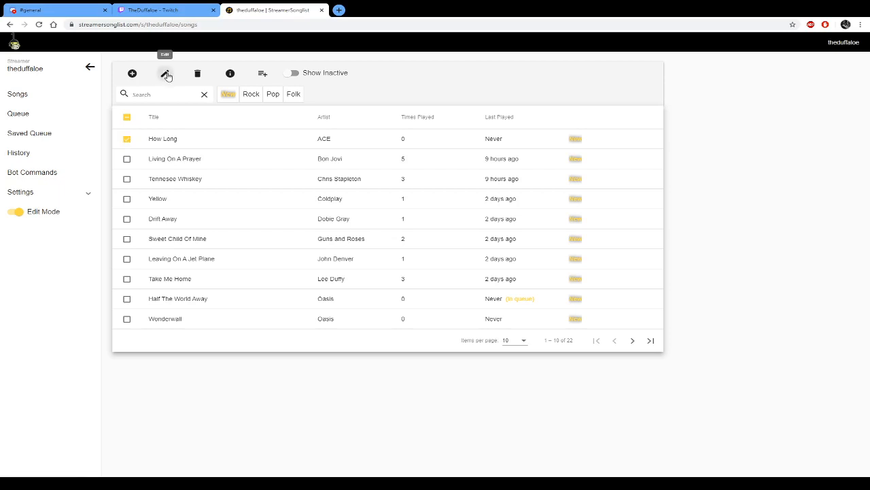
pyautogui.click(165, 73)
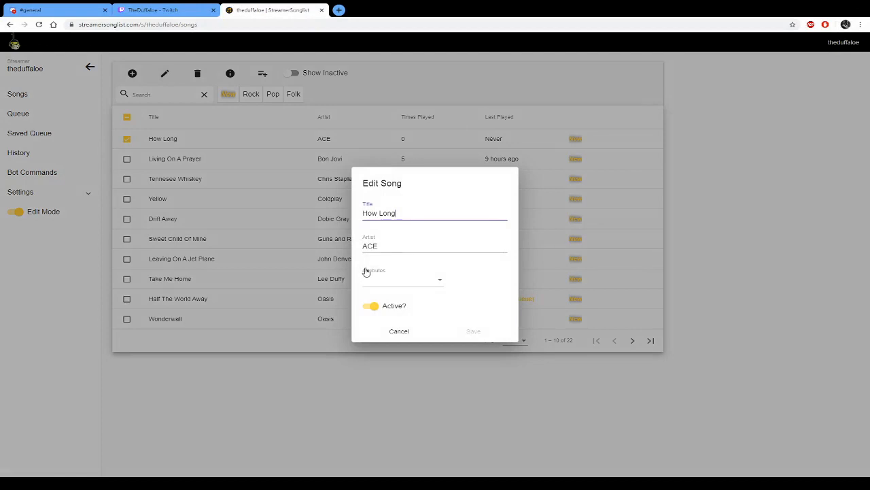
pyautogui.moveTo(393, 273)
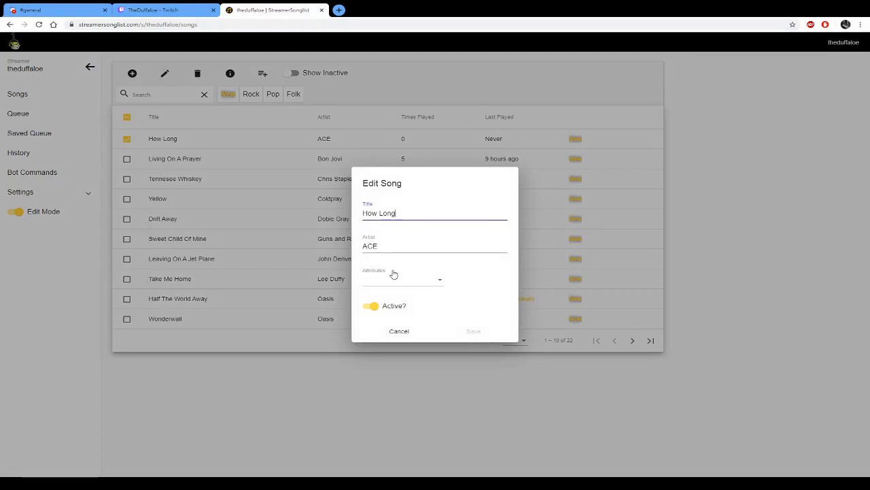
pyautogui.click(402, 279)
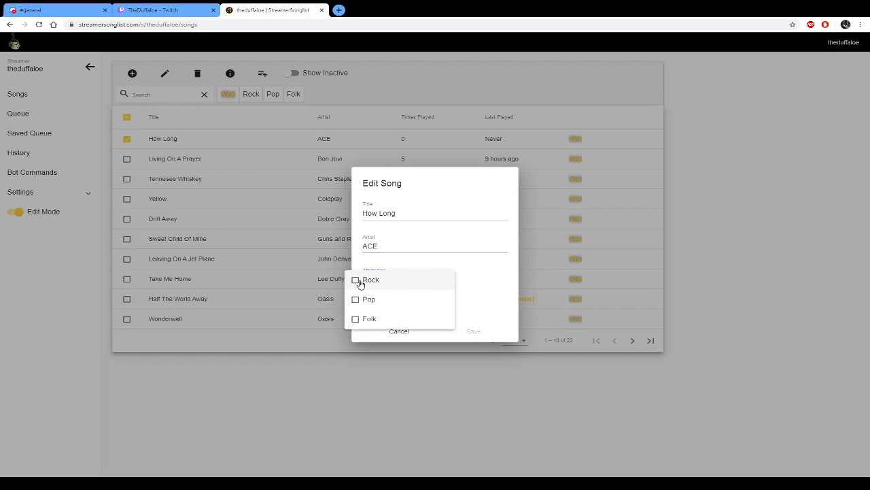
pyautogui.click(356, 279)
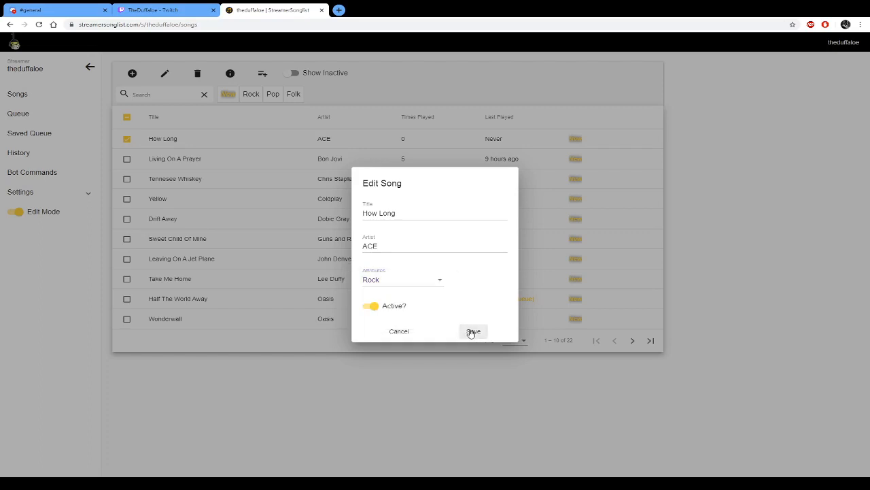
pyautogui.click(473, 332)
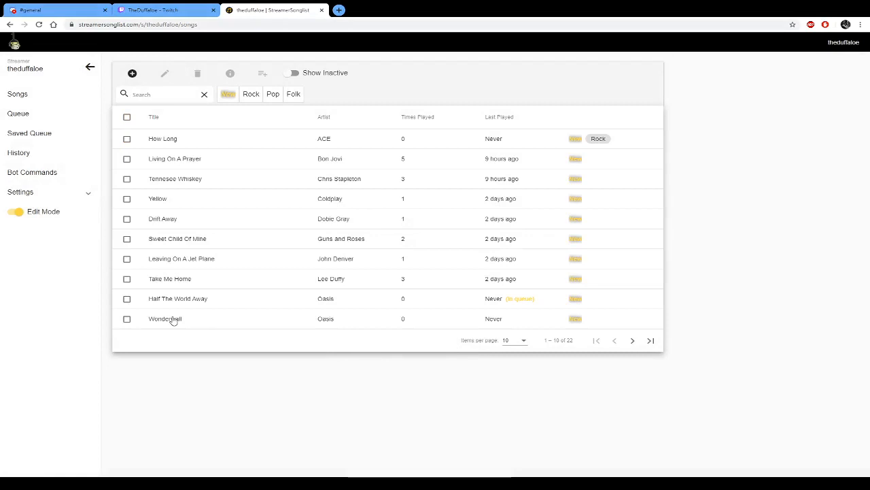
pyautogui.moveTo(50, 191)
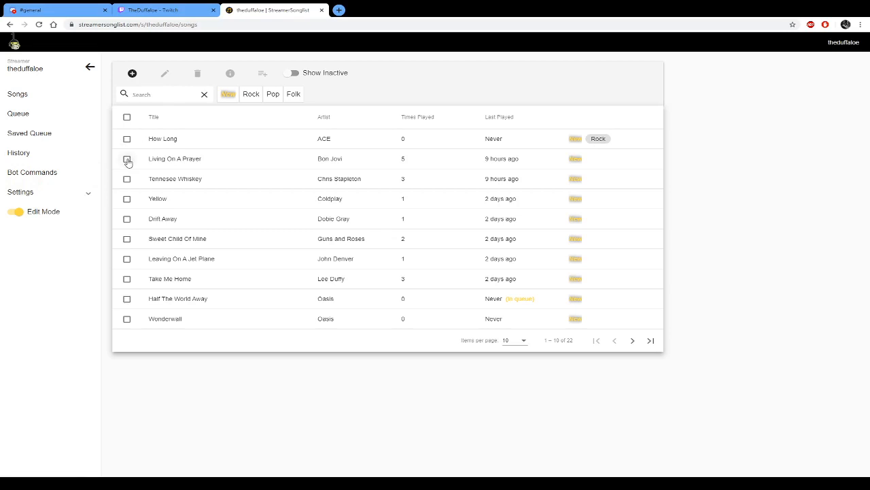
# Give 'Living On A Prayer' by Bon Jovi the Pop attribute and save.
pyautogui.click(127, 158)
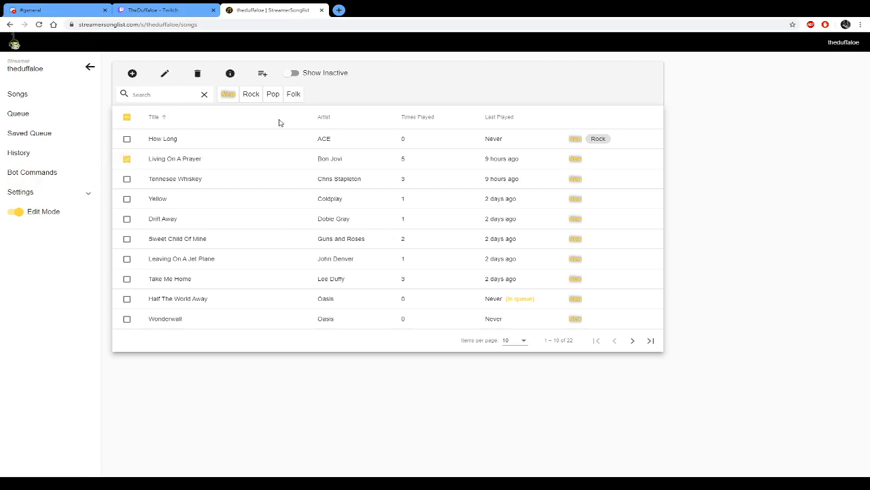
pyautogui.moveTo(165, 74)
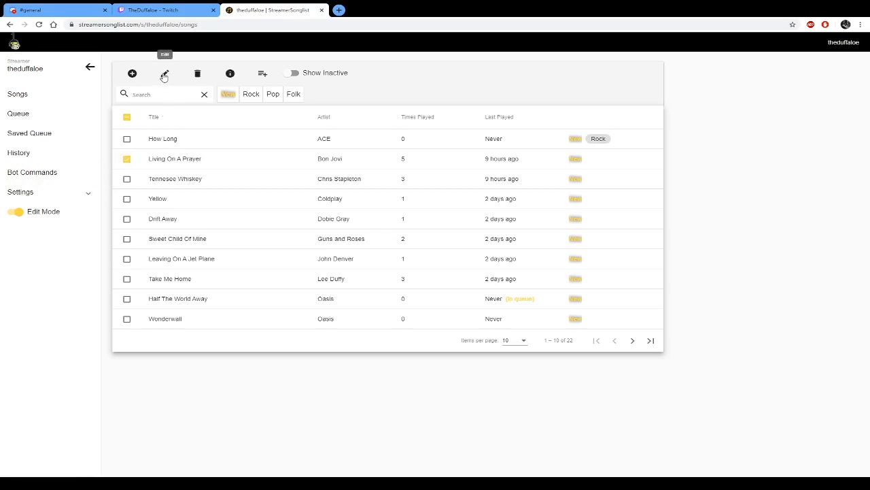
pyautogui.click(164, 73)
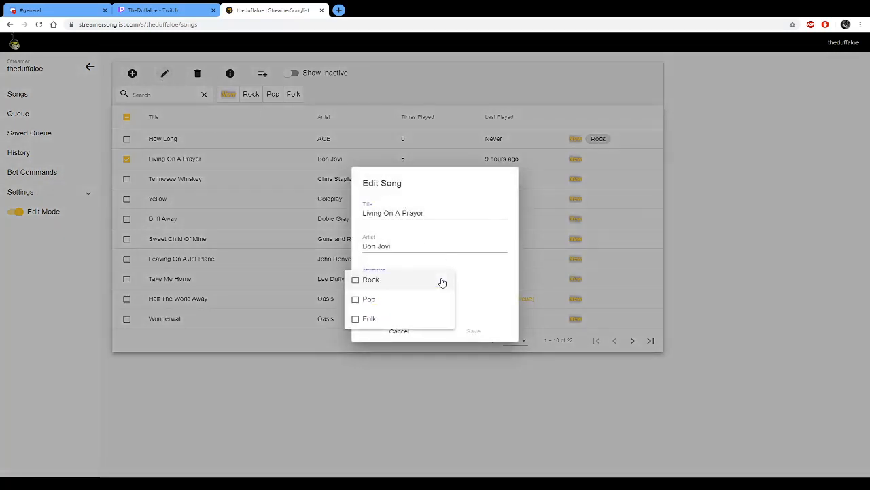
pyautogui.click(356, 299)
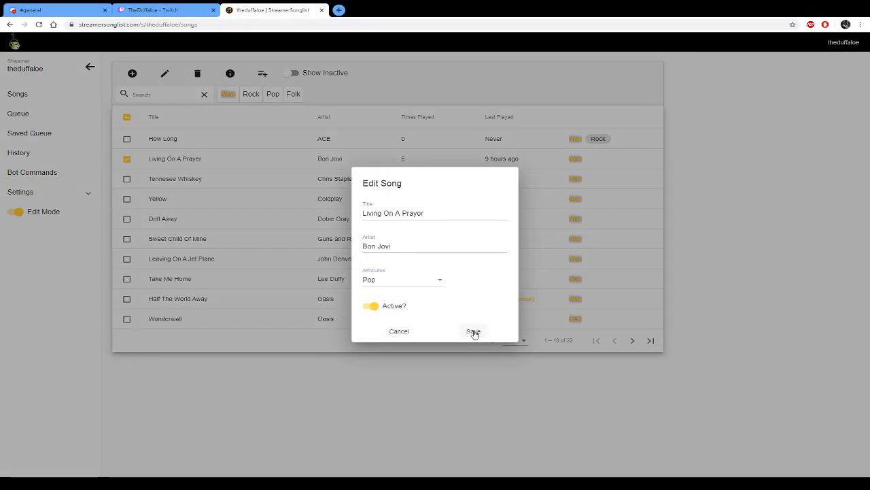
pyautogui.click(473, 332)
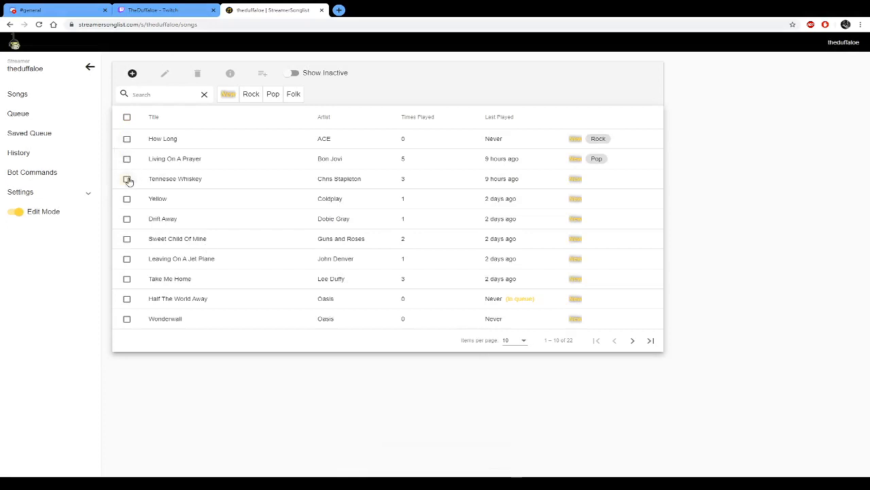
# Give 'Tennesee Whiskey' by Chris Stapleton the Folk attribute and save.
pyautogui.click(127, 178)
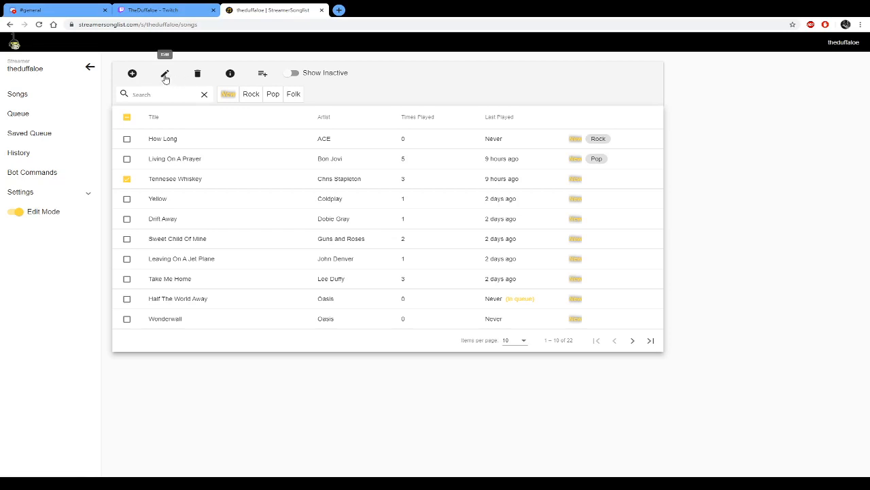
pyautogui.click(165, 73)
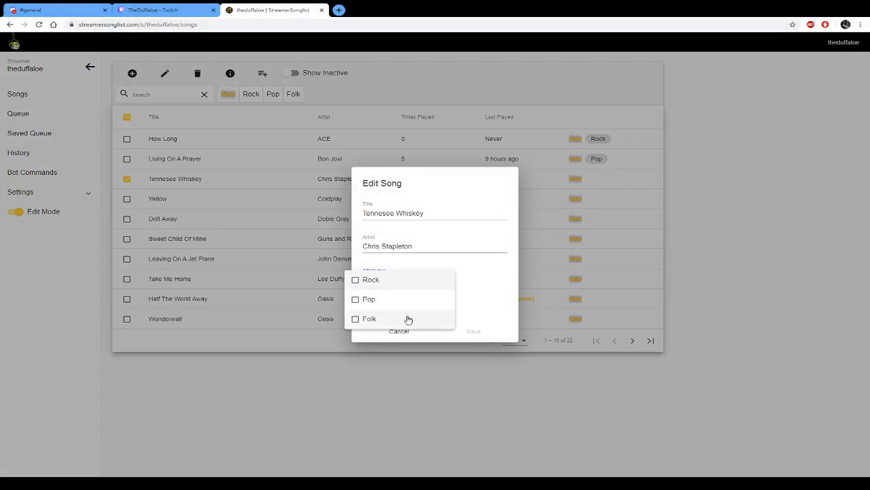
pyautogui.click(355, 318)
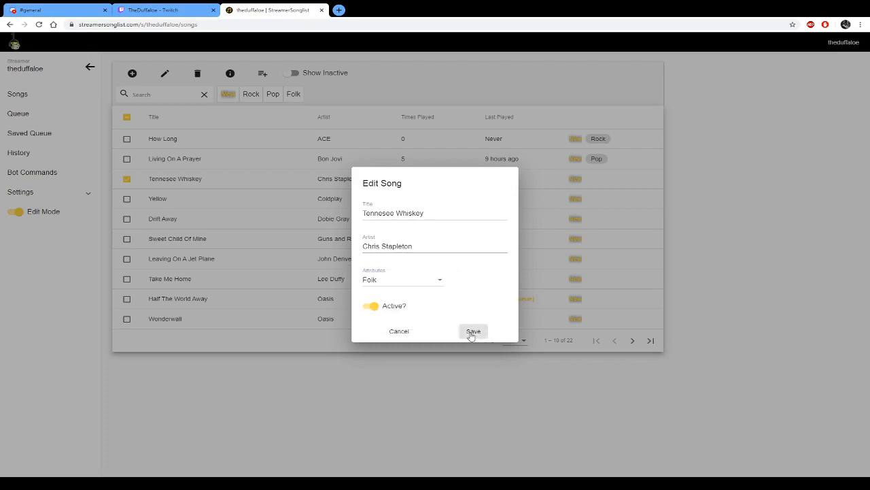
pyautogui.click(474, 331)
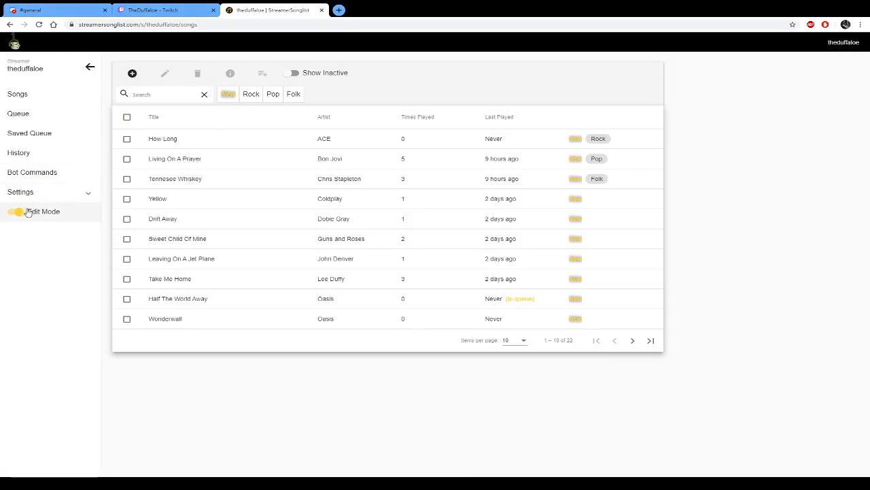
# Turn off edit mode and filter the song list by Rock.
pyautogui.click(16, 211)
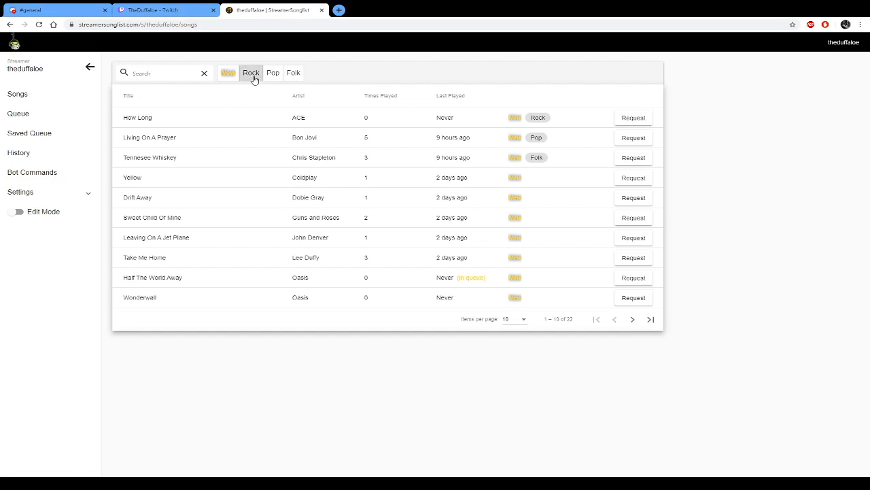
pyautogui.click(251, 72)
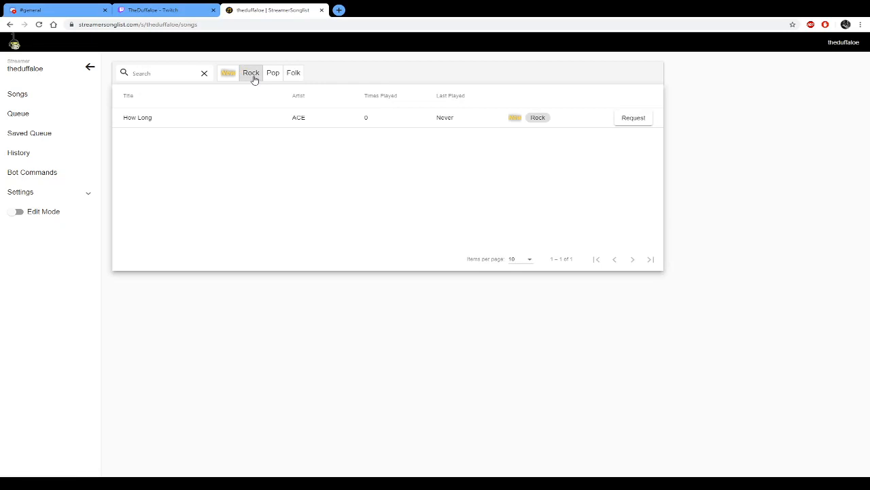
pyautogui.moveTo(254, 85)
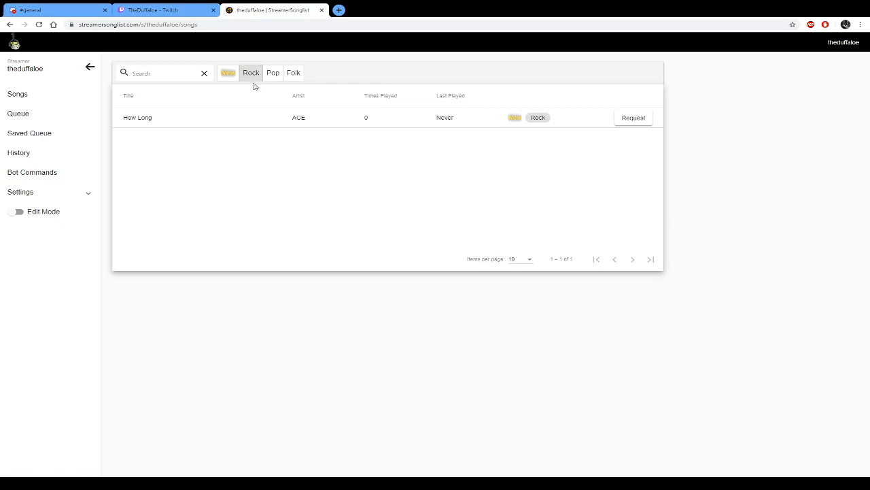
pyautogui.moveTo(255, 124)
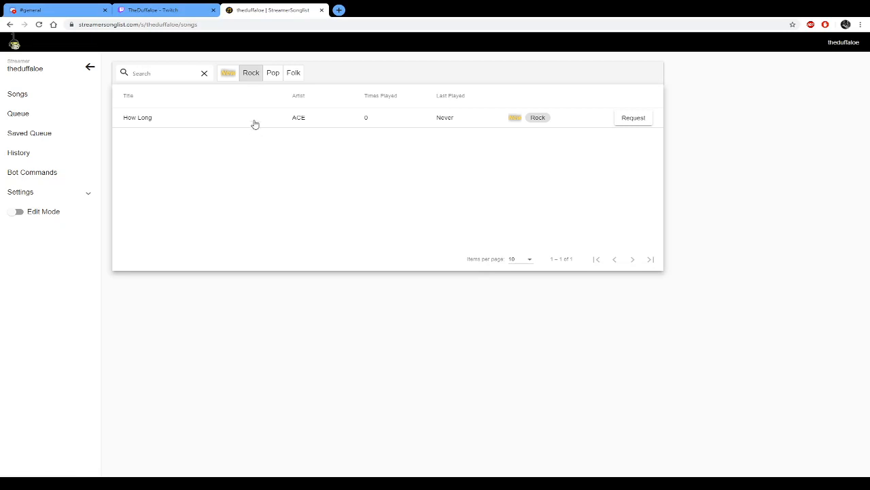
pyautogui.moveTo(264, 98)
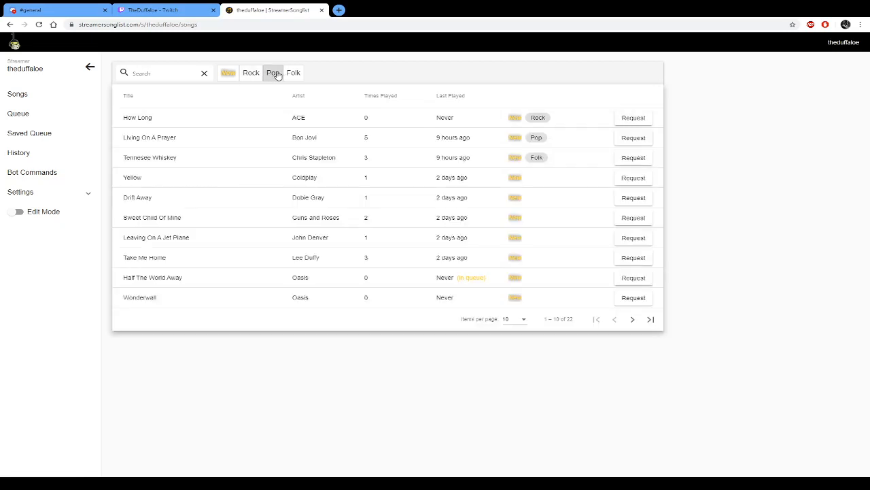
# Apply the Pop, Folk and Rock filters together to list all three tagged songs.
pyautogui.click(273, 72)
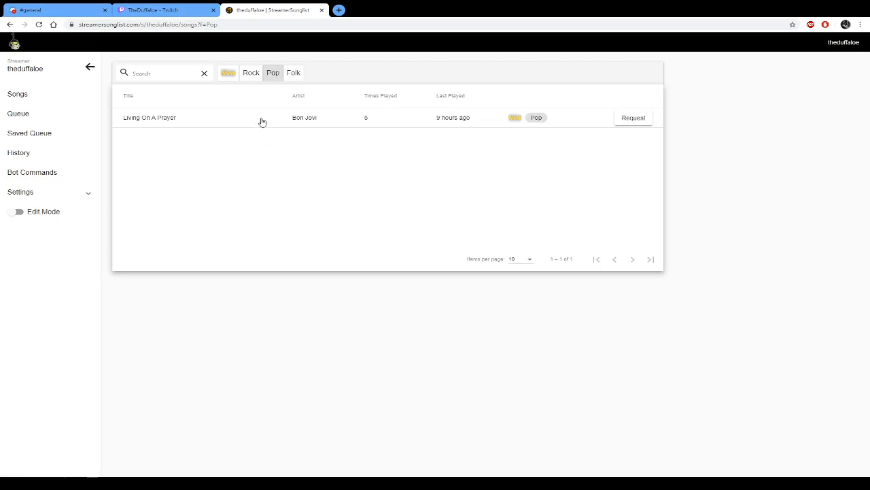
pyautogui.moveTo(286, 111)
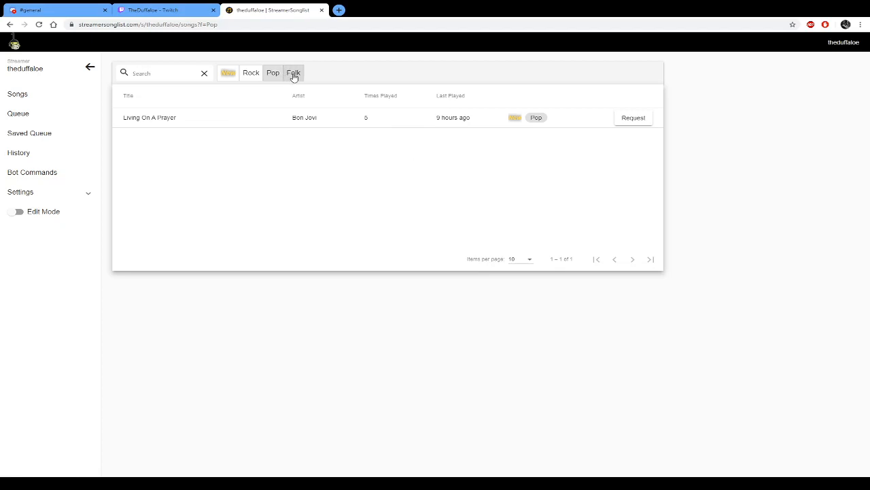
pyautogui.click(294, 72)
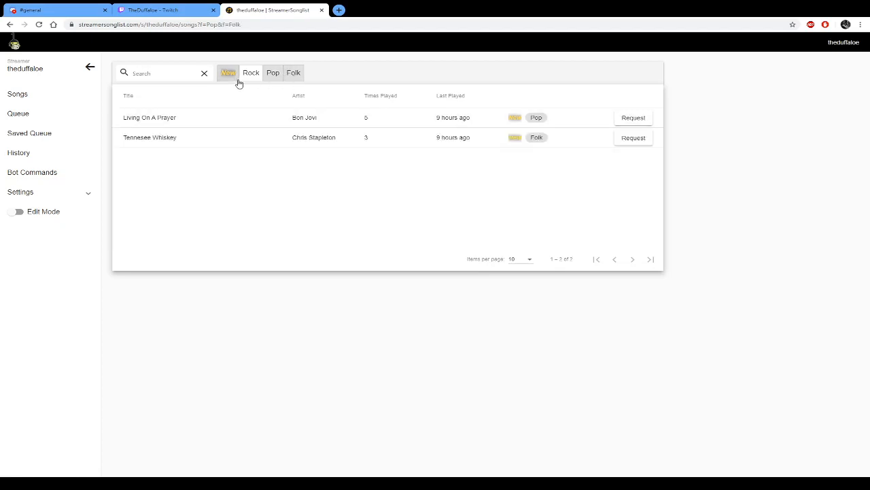
pyautogui.click(251, 73)
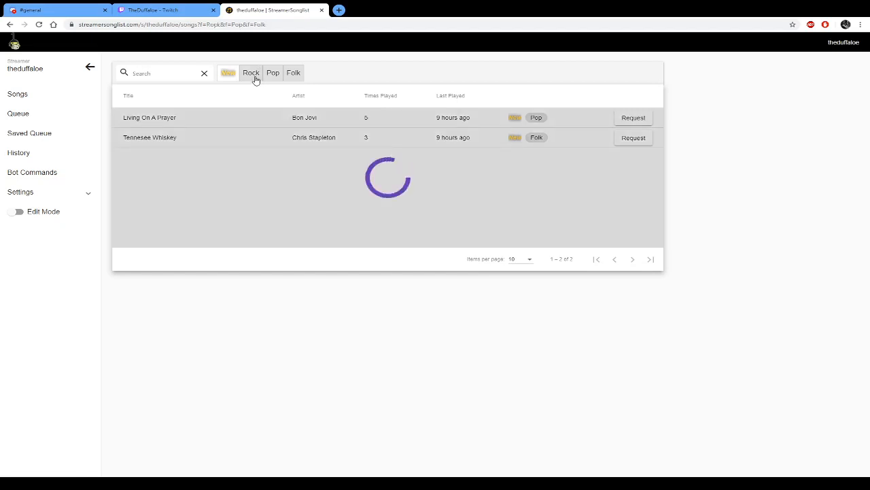
pyautogui.click(251, 72)
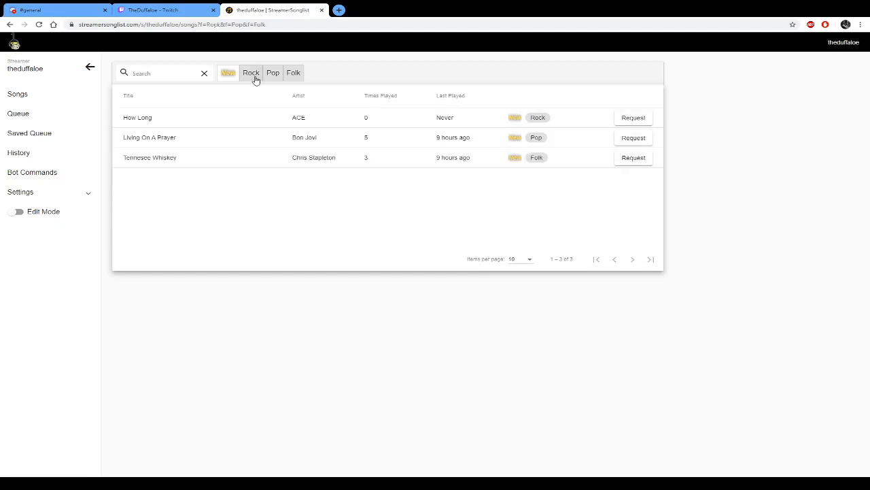
# Deselect the Rock and Pop filters so only Folk's 'Tennesee Whiskey' is listed.
pyautogui.click(251, 73)
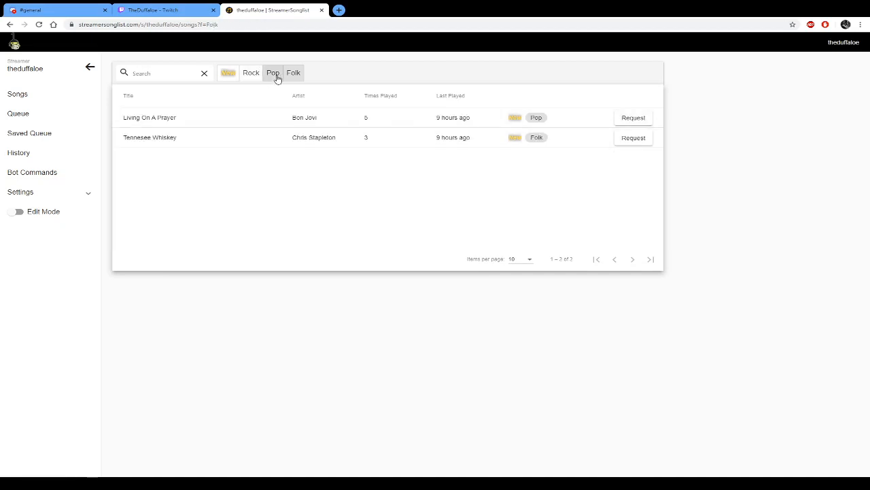
pyautogui.click(293, 73)
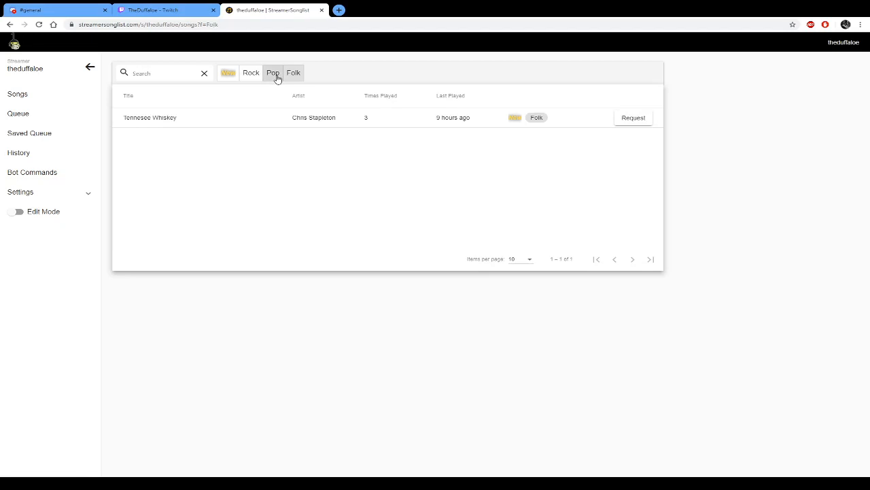
pyautogui.click(293, 73)
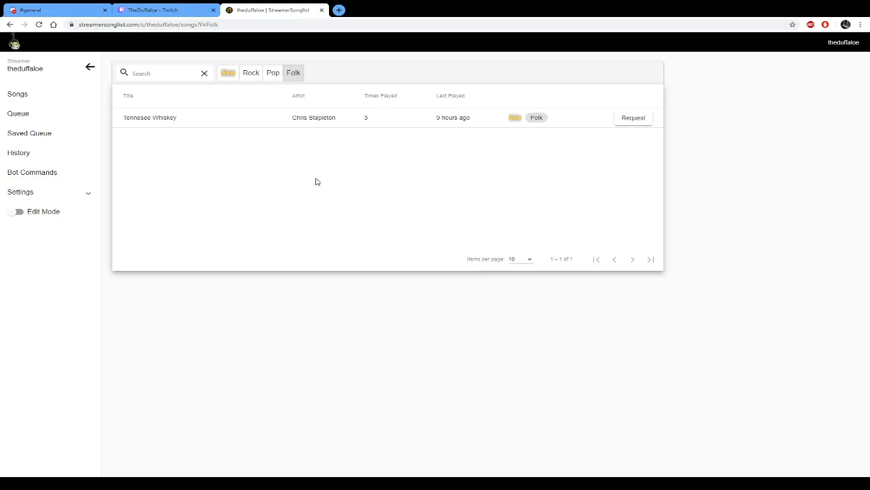
pyautogui.moveTo(276, 142)
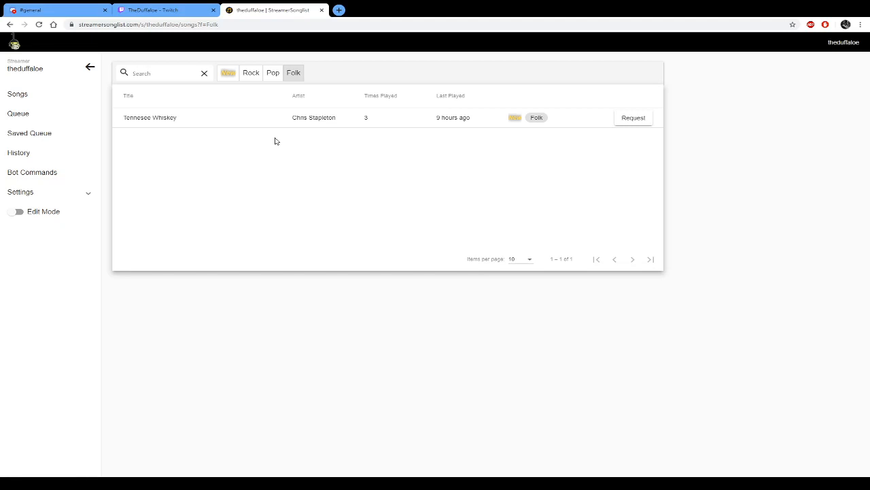
pyautogui.moveTo(272, 153)
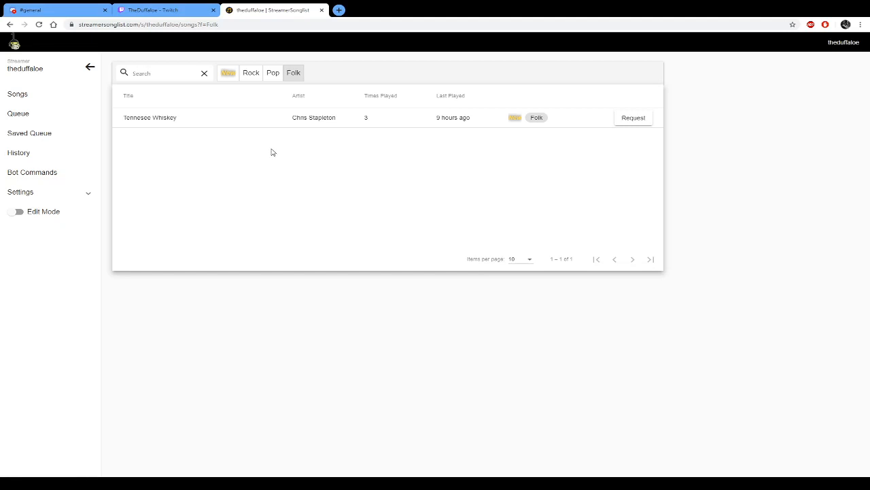